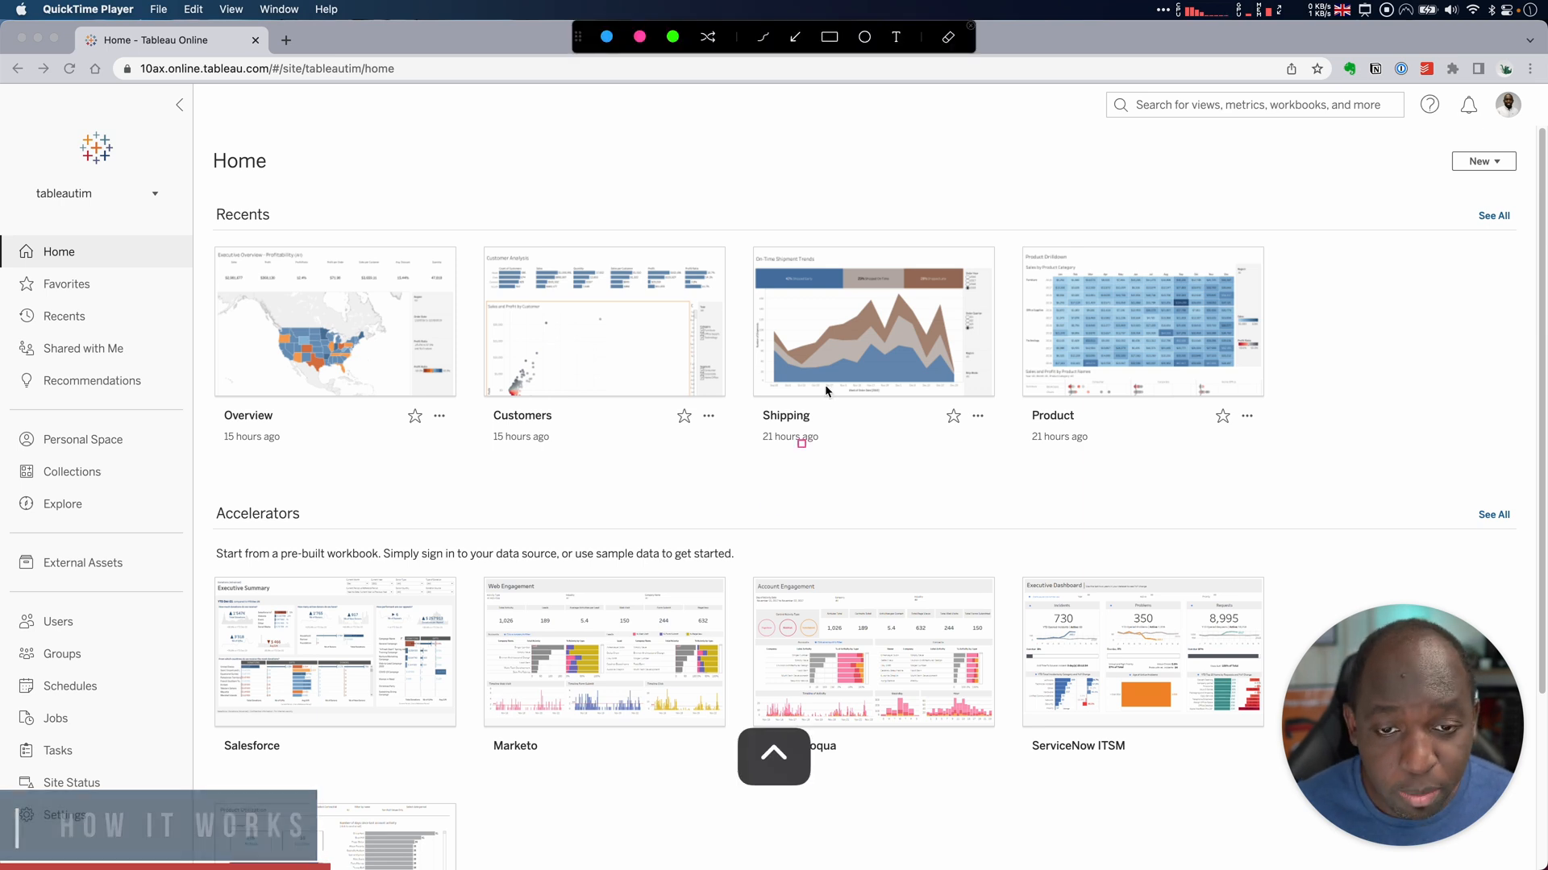
Search the whole site for the misspelled query 'tableau suerst' from Home
click(1253, 105)
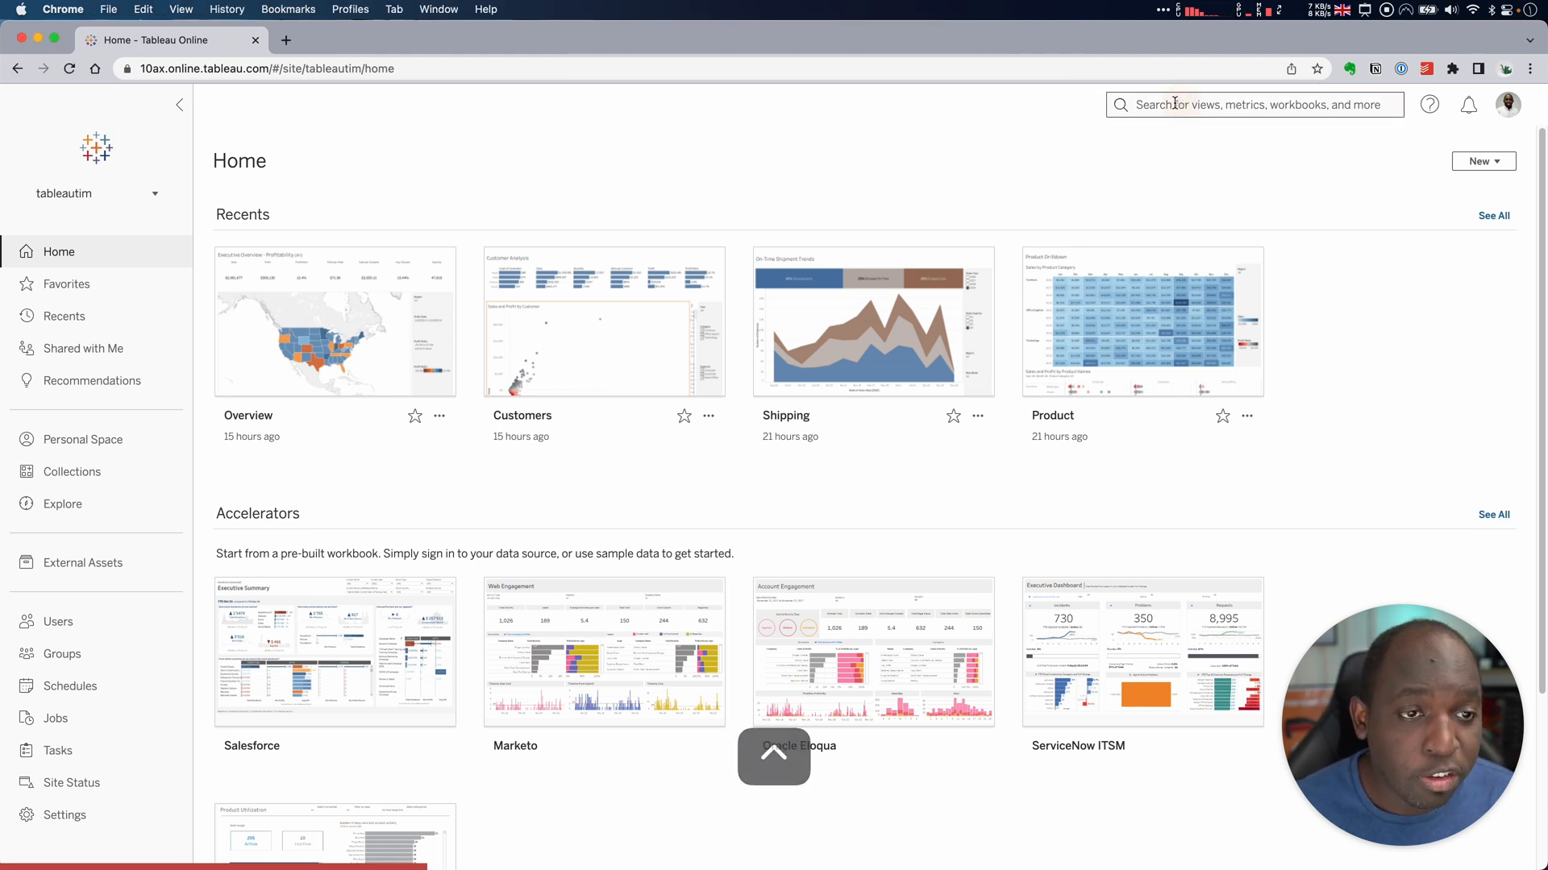
click(1174, 104)
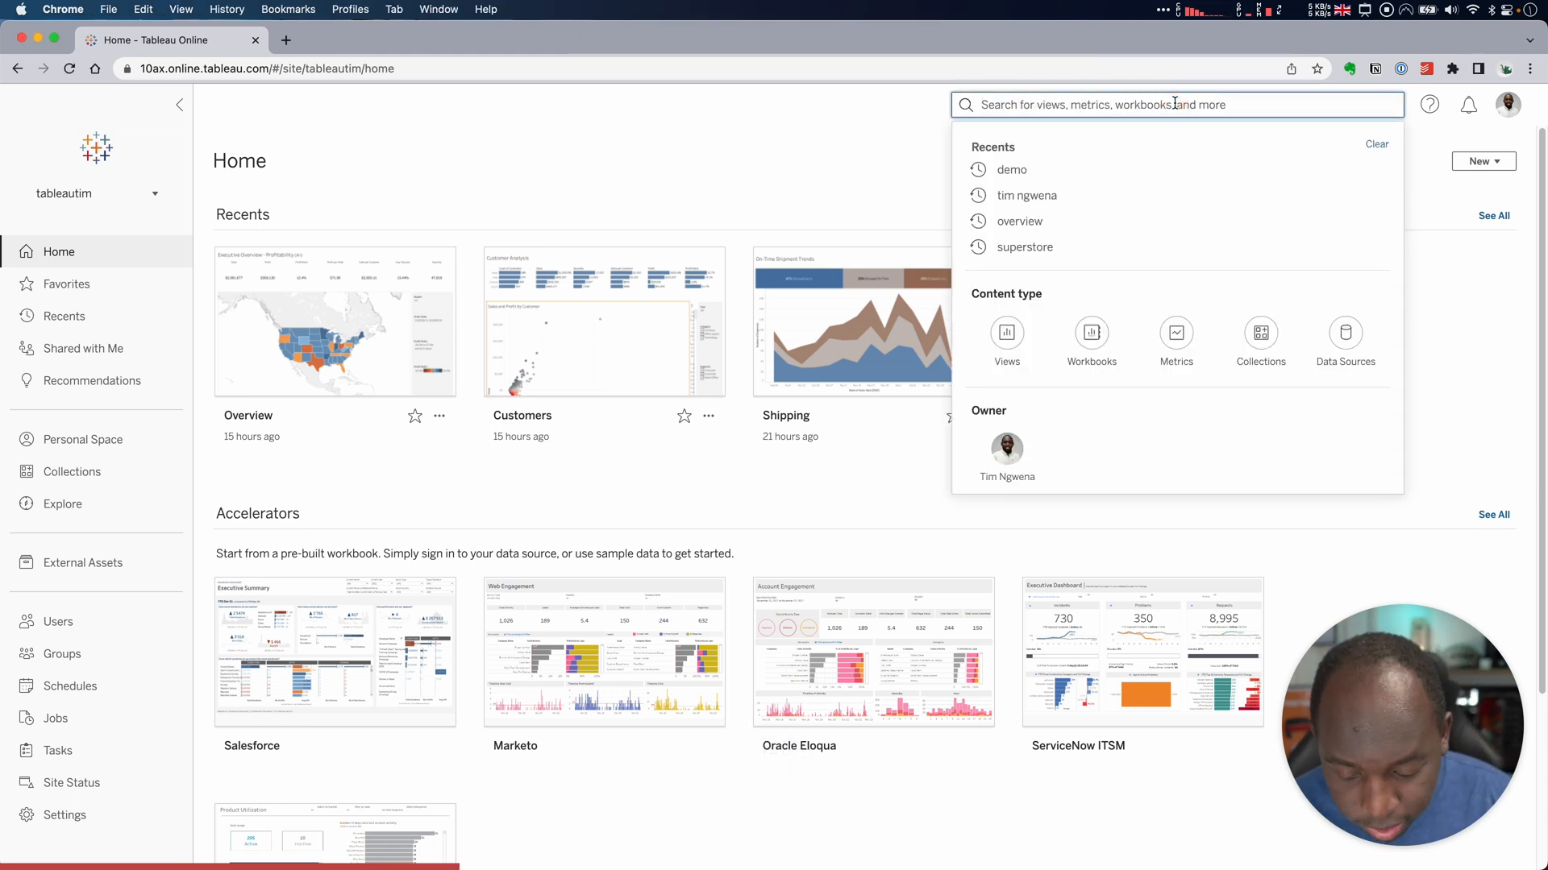
text(tableau su)
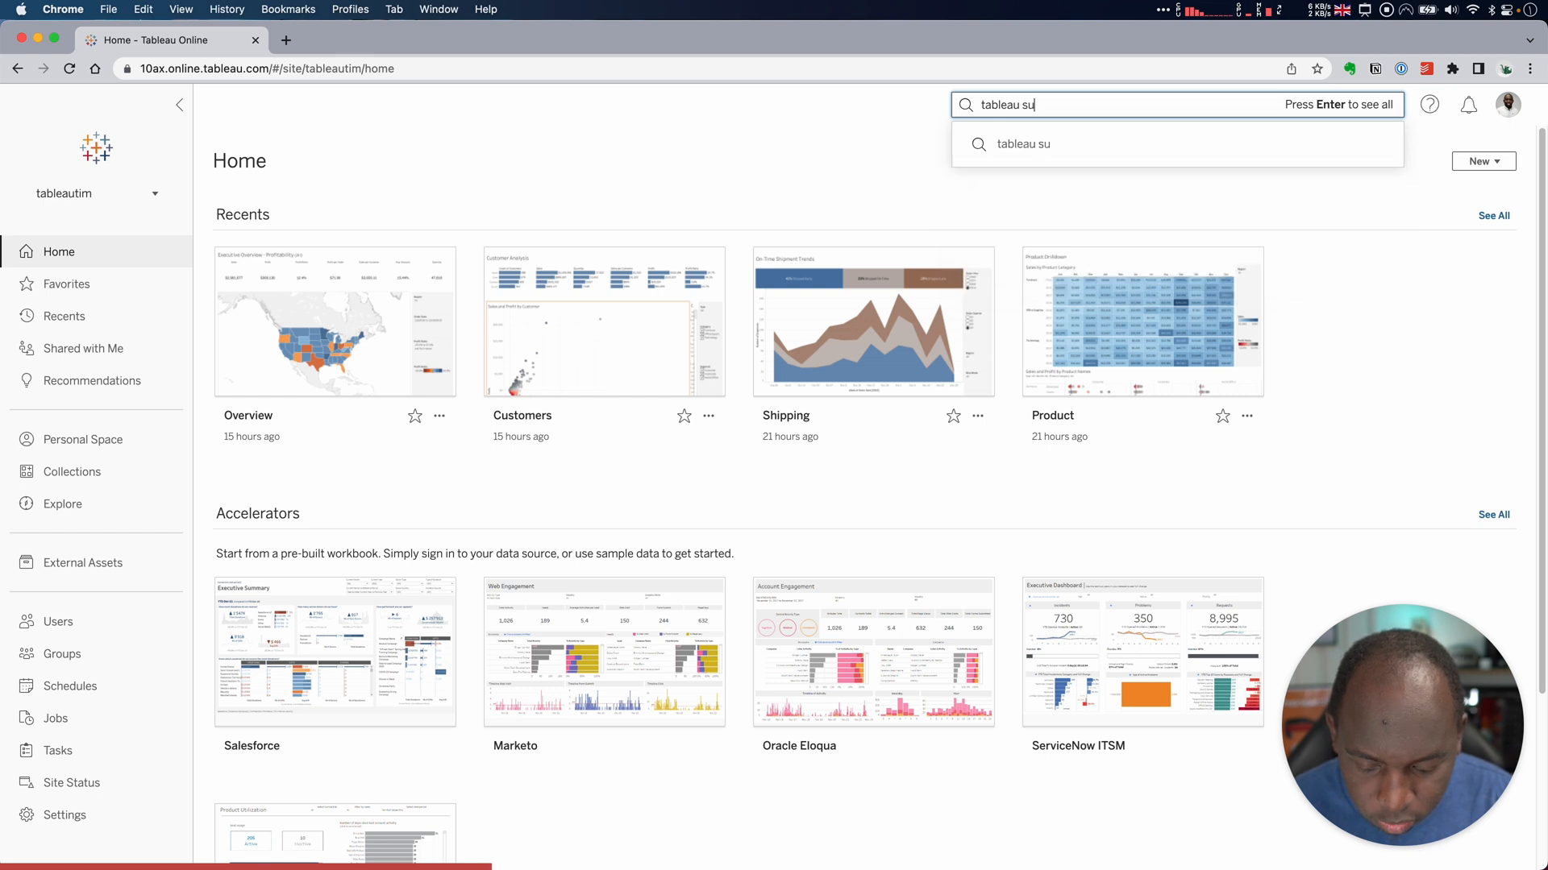
text(erst)
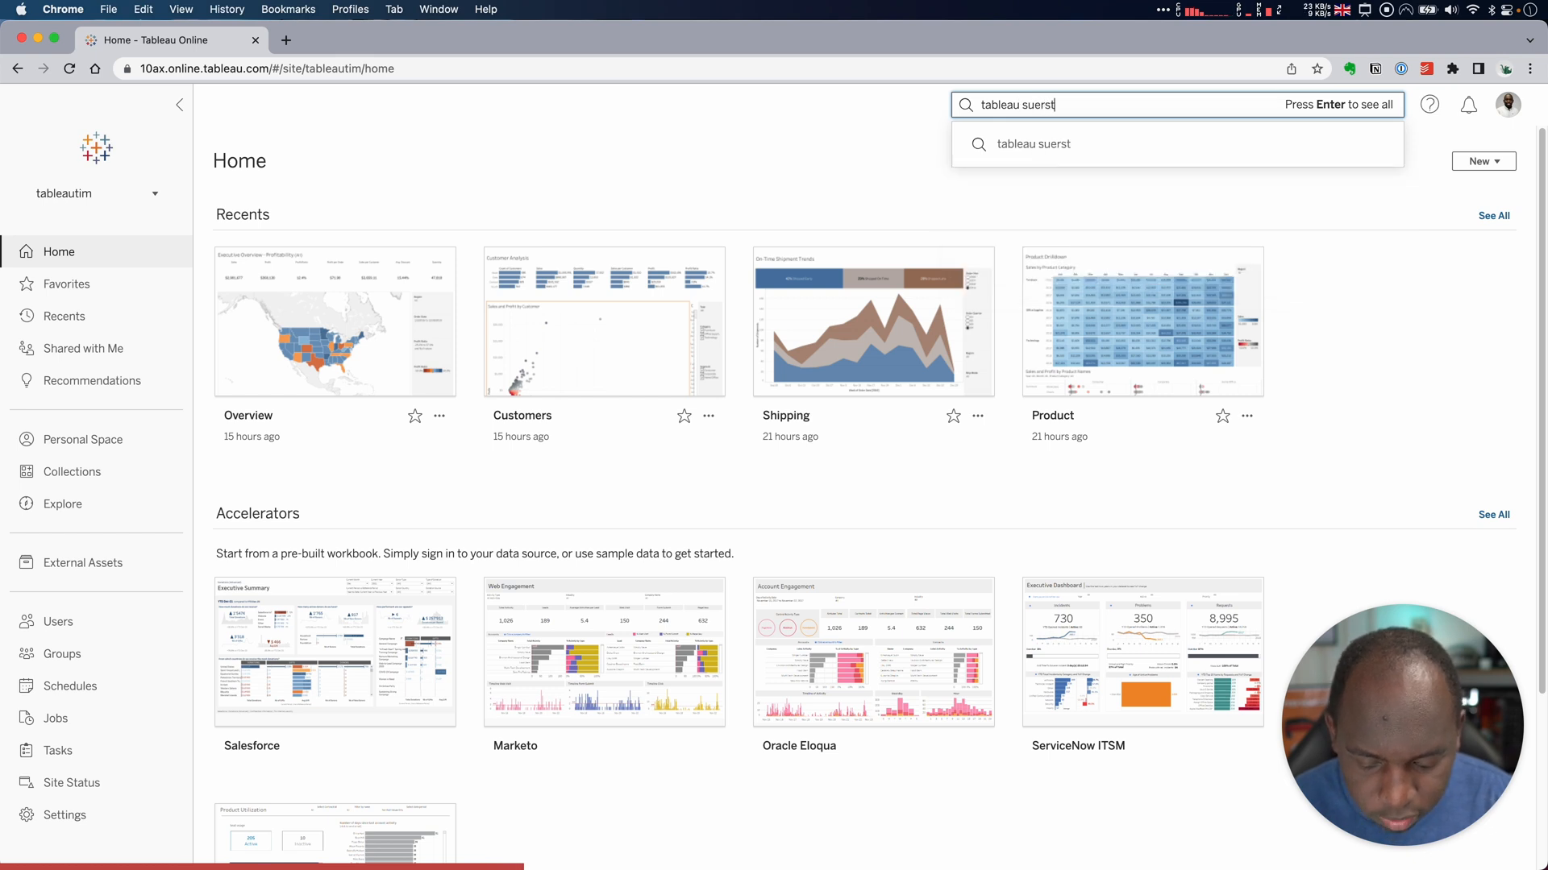
key(Enter)
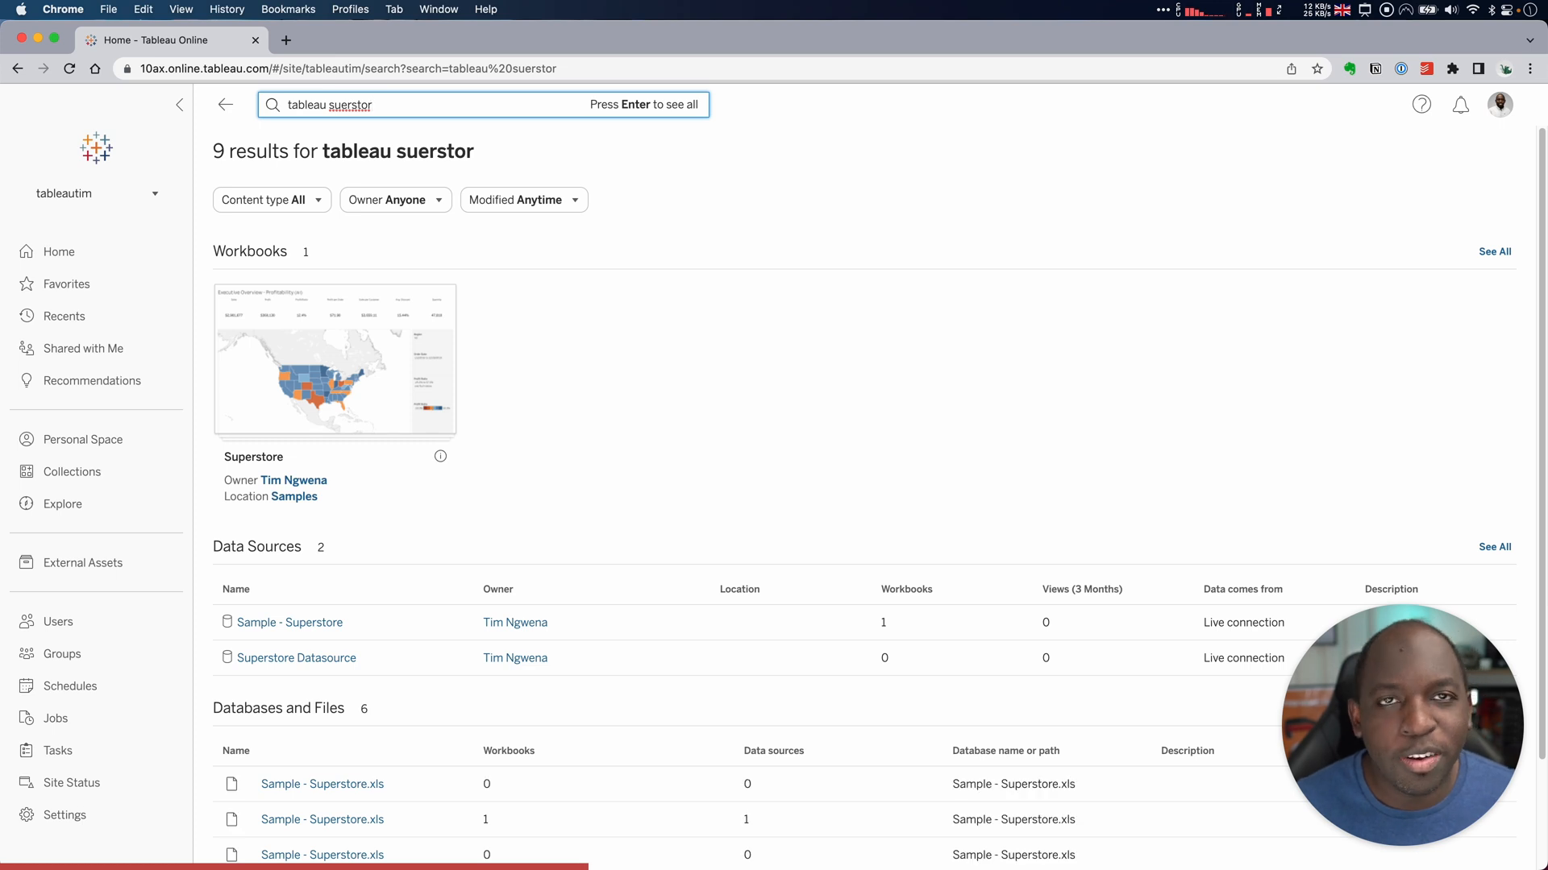
mouse_move(368, 378)
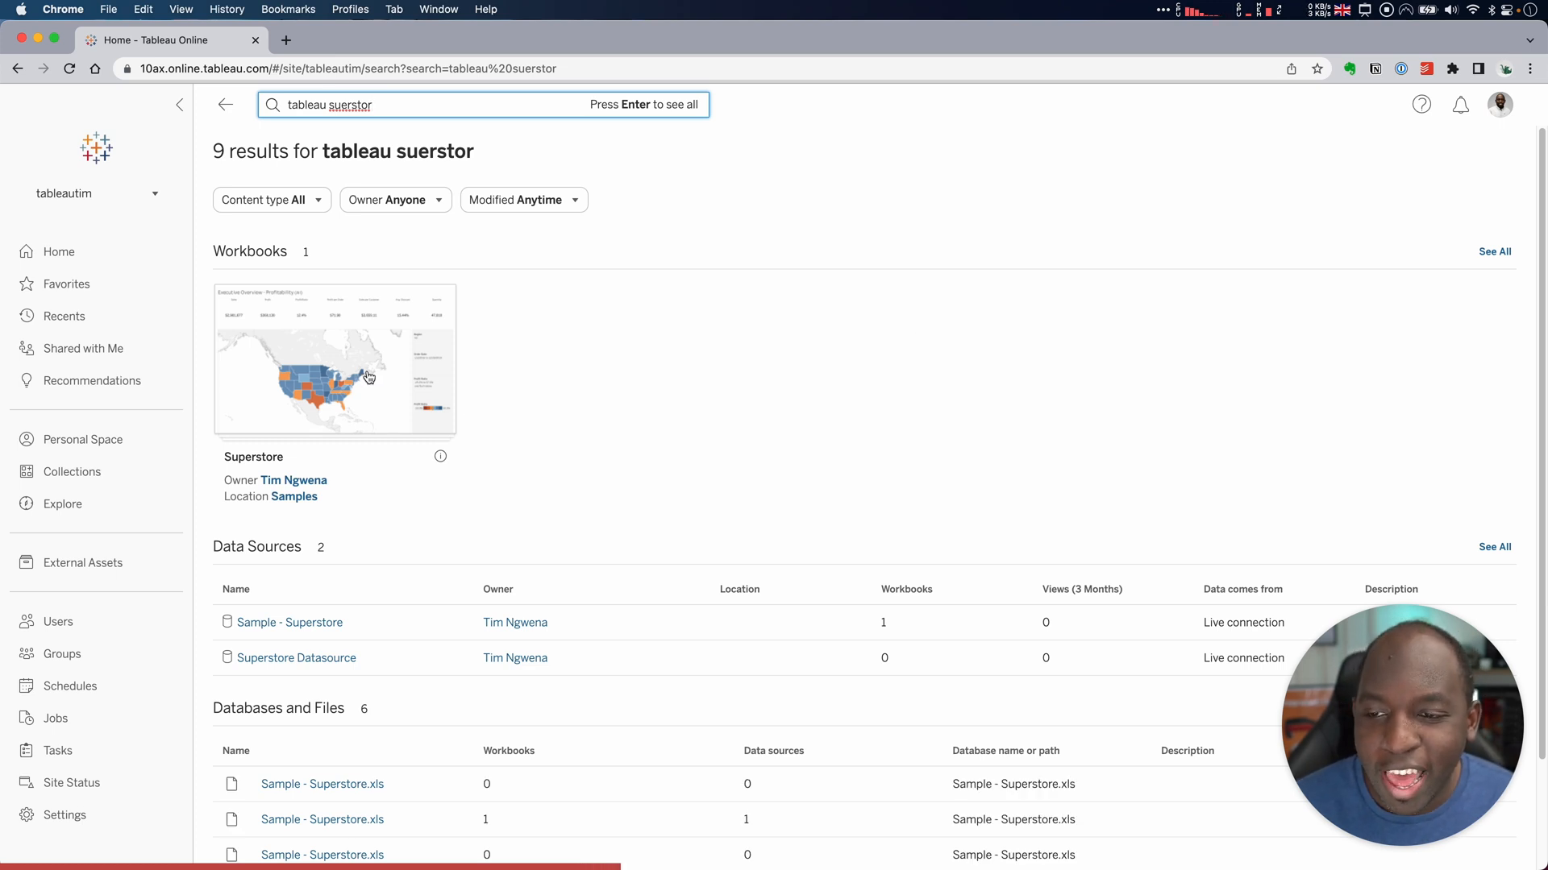
mouse_move(289, 470)
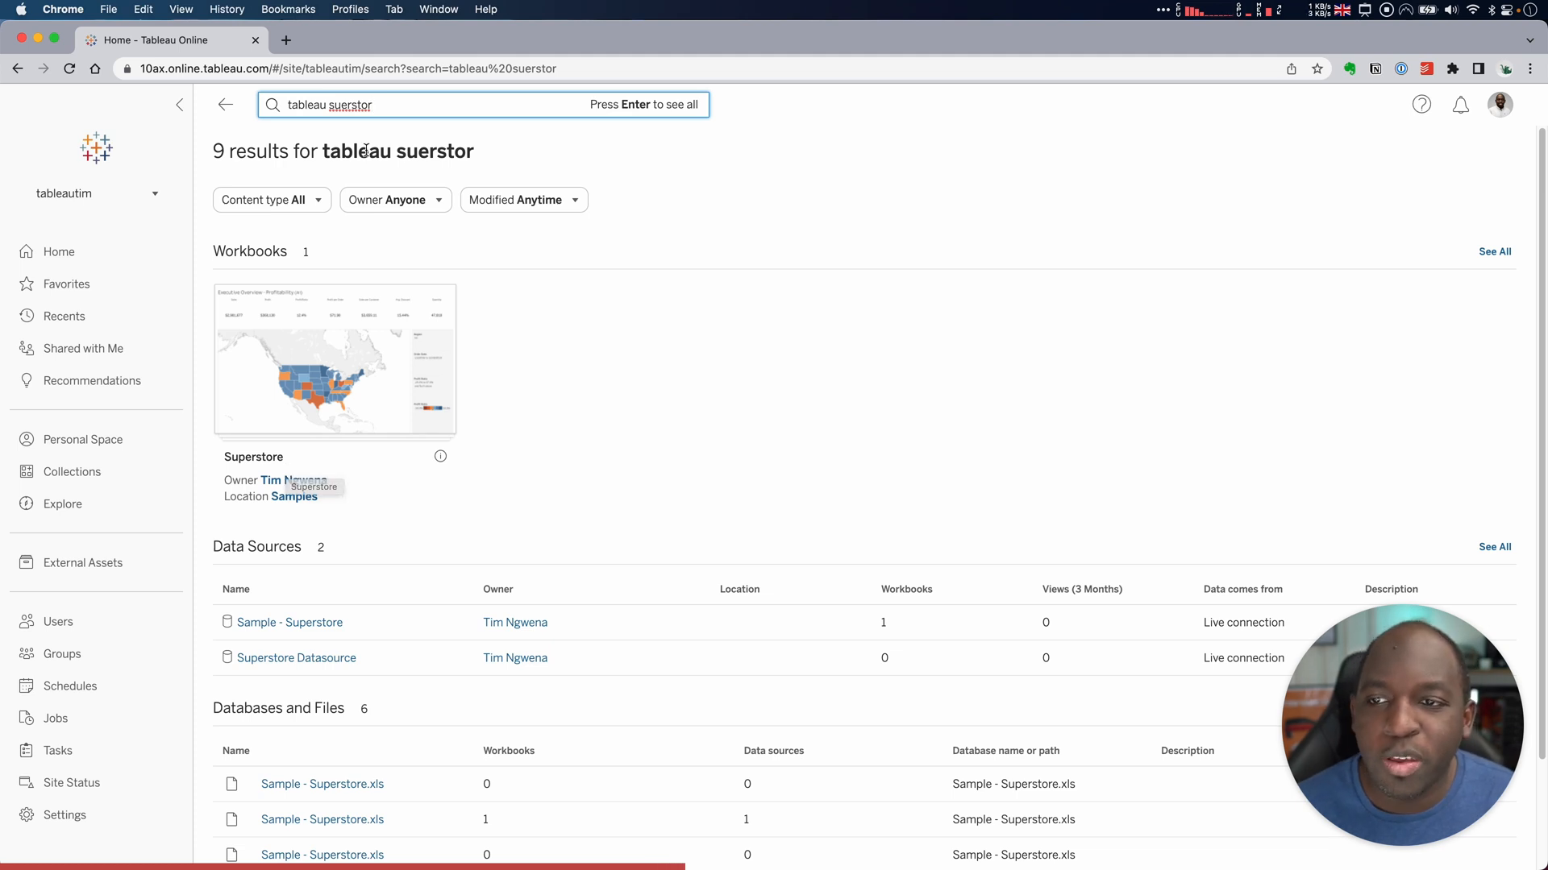
mouse_move(357, 96)
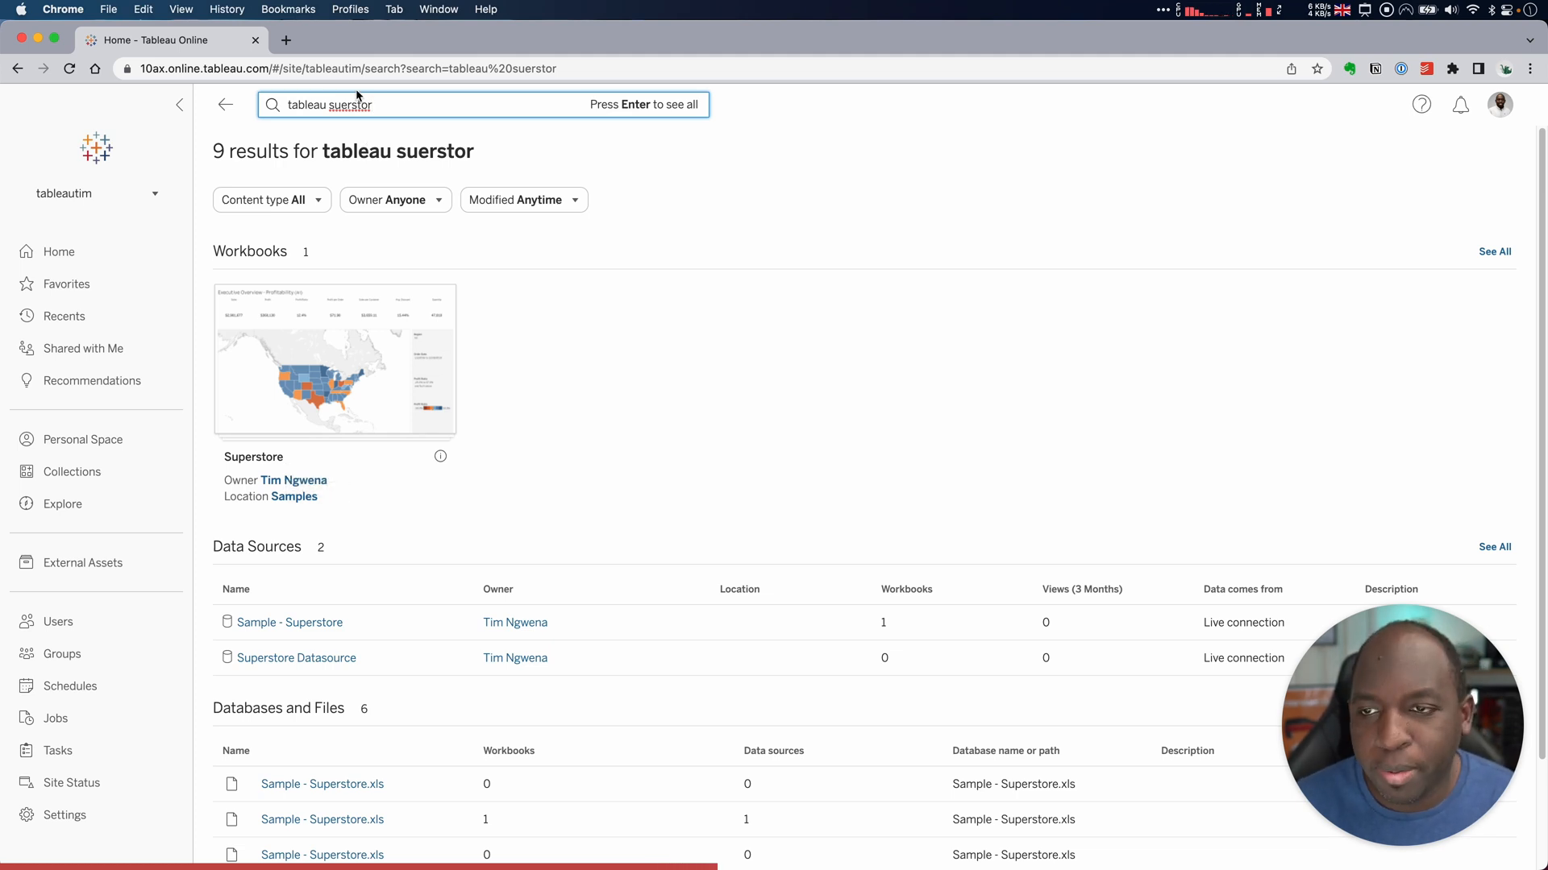
scroll(down, 3)
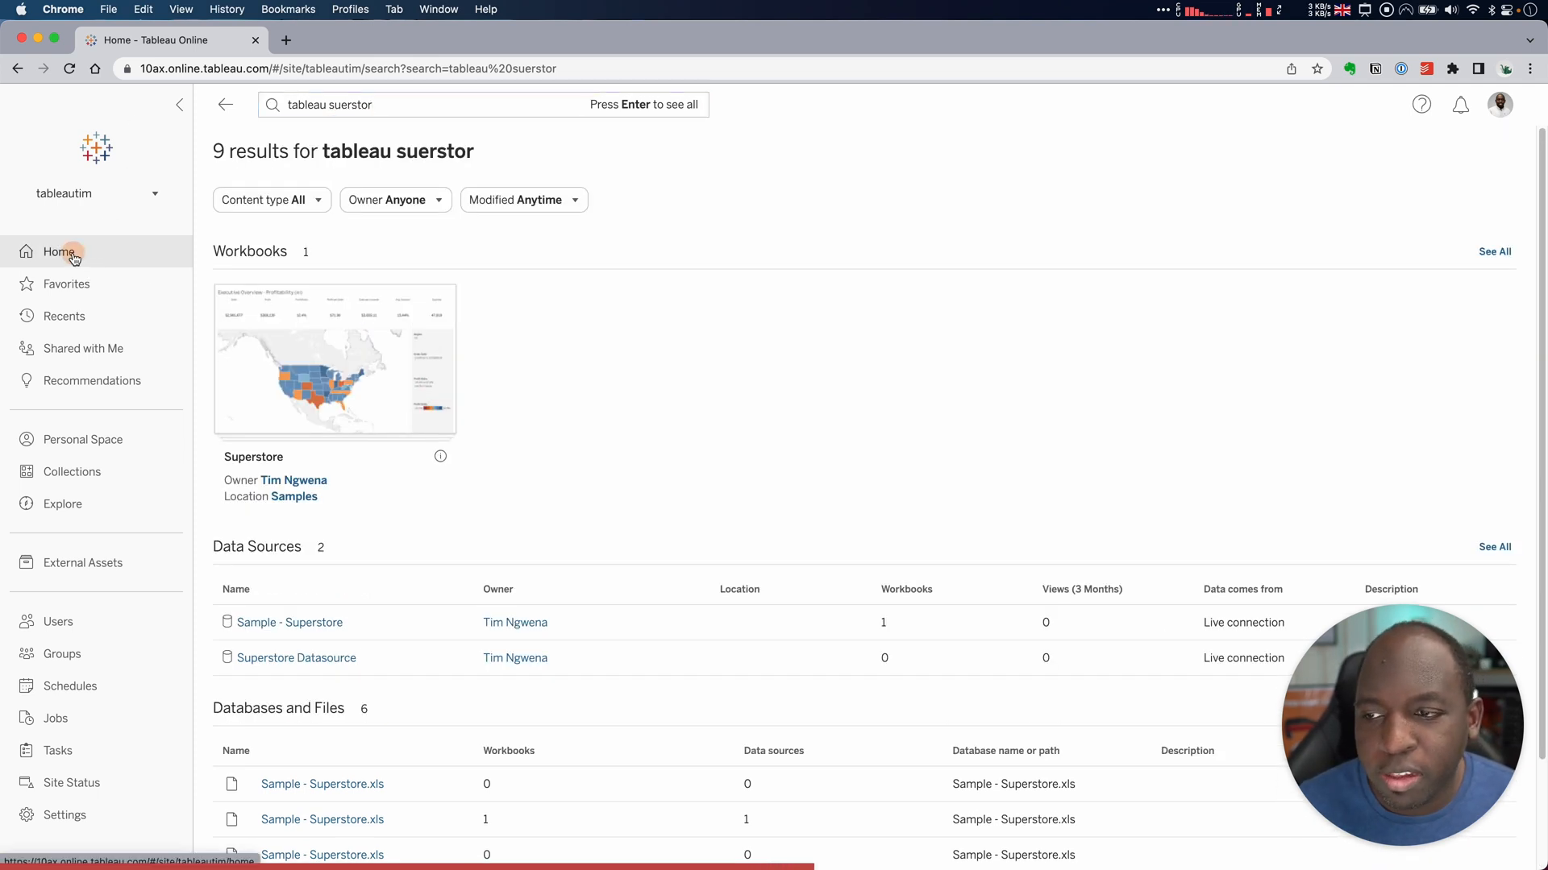
Return to Home and rerun the recent 'overview' search, returning the Overview view
click(58, 252)
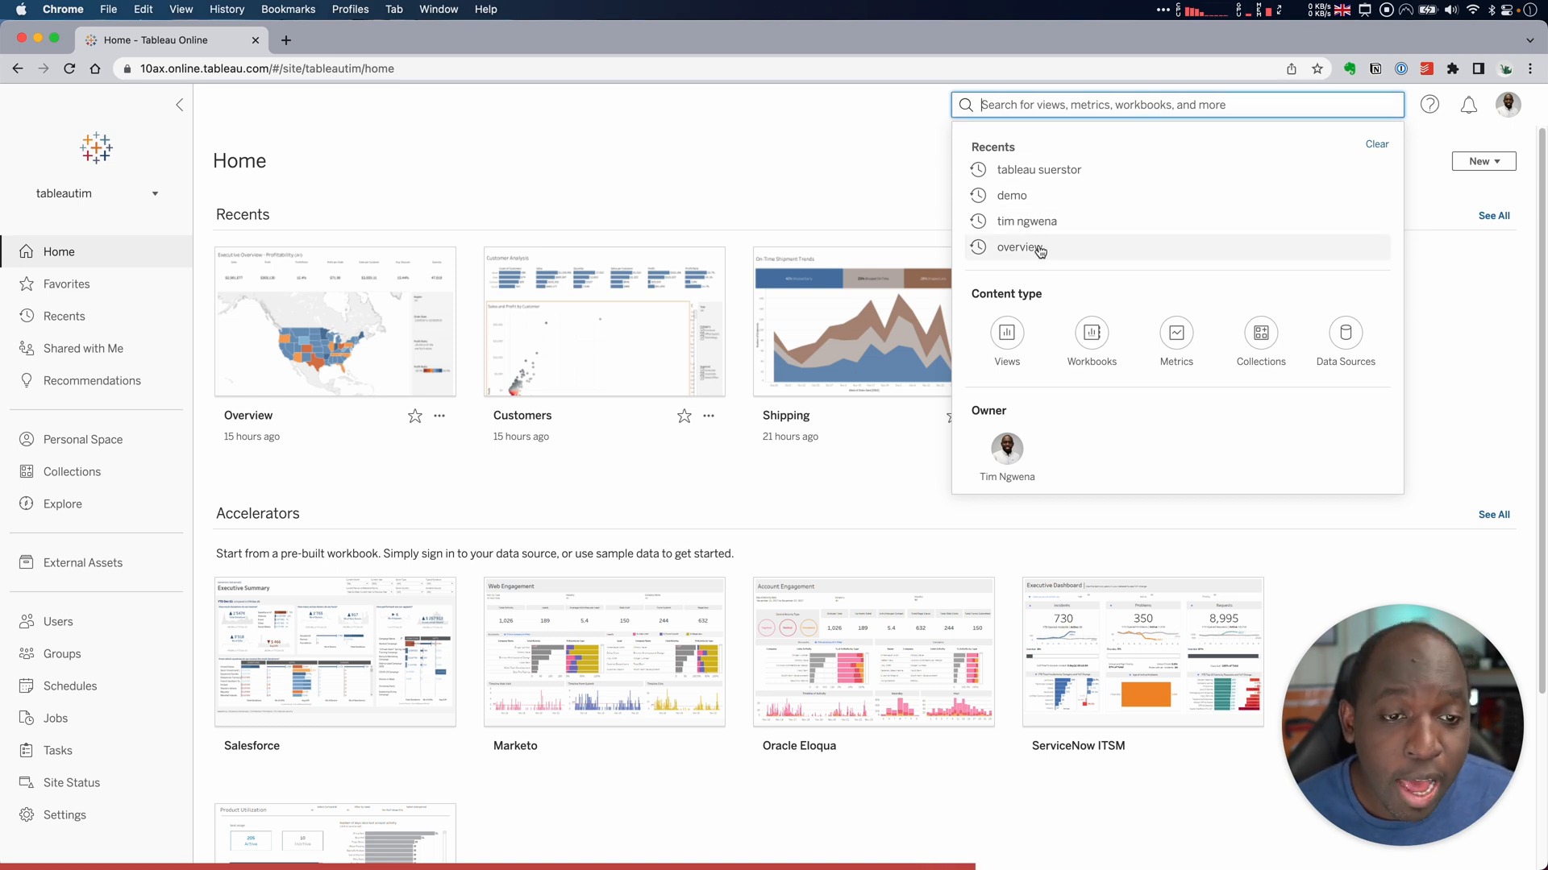
click(1020, 247)
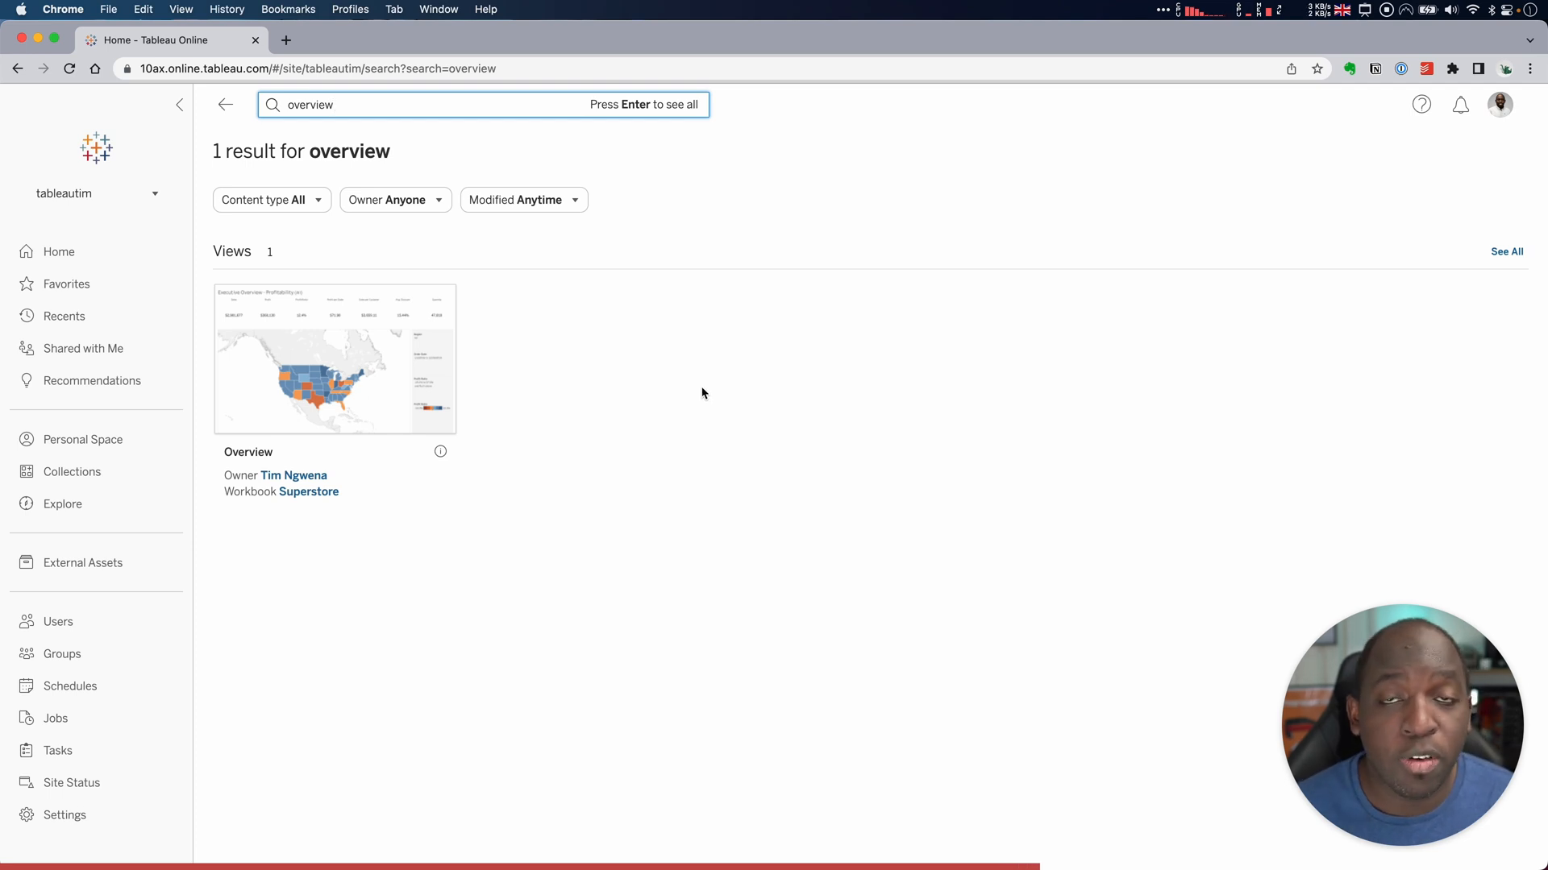
mouse_move(58, 251)
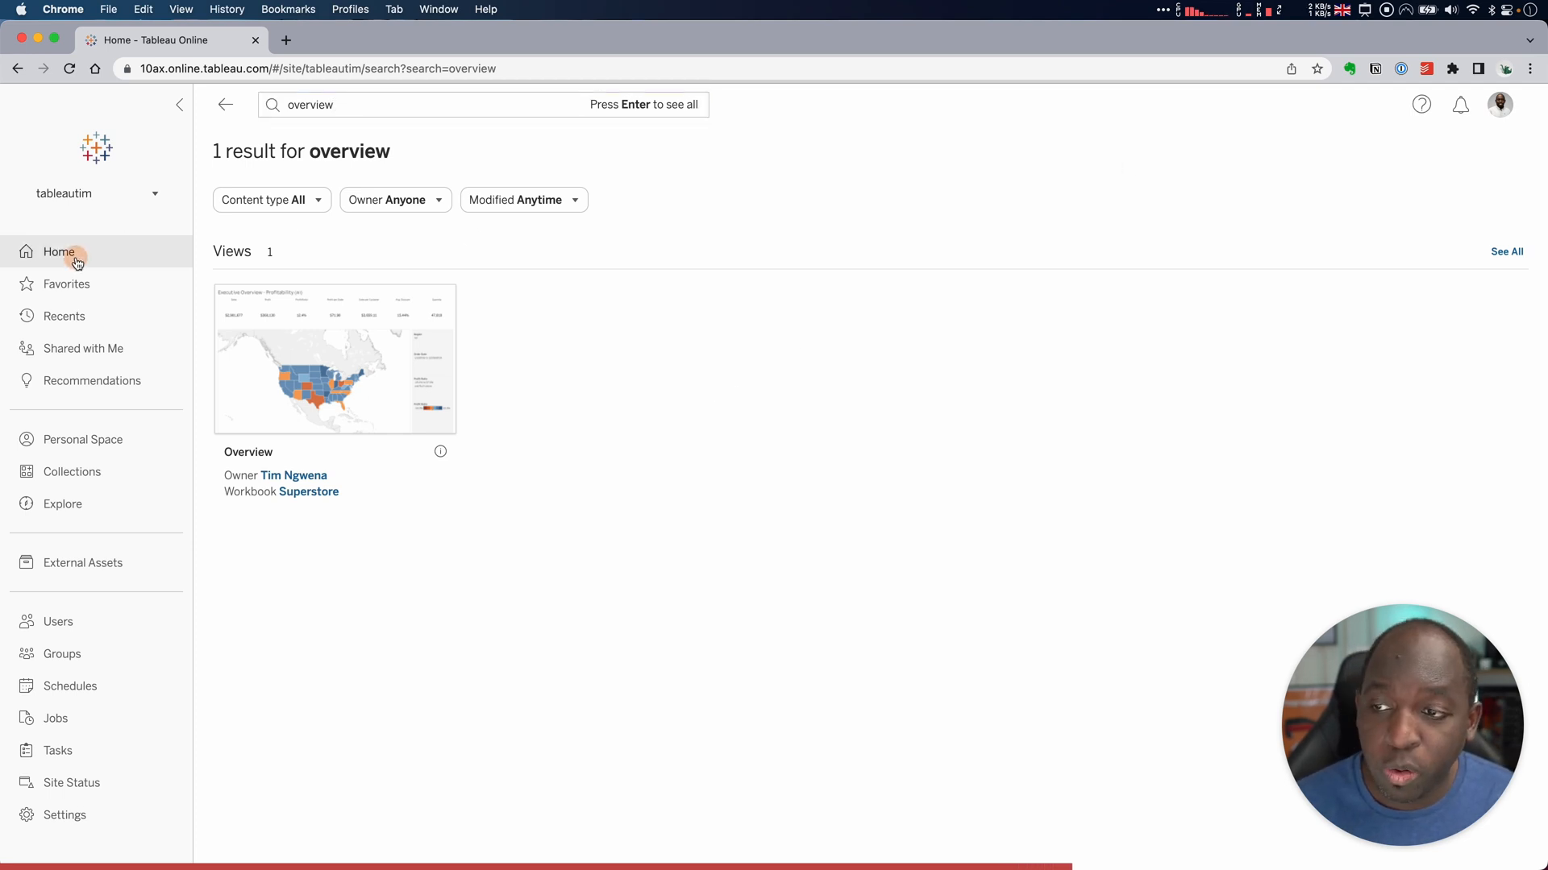
From Home, type 'ove' and open the suggested Superstore Overview view
click(58, 252)
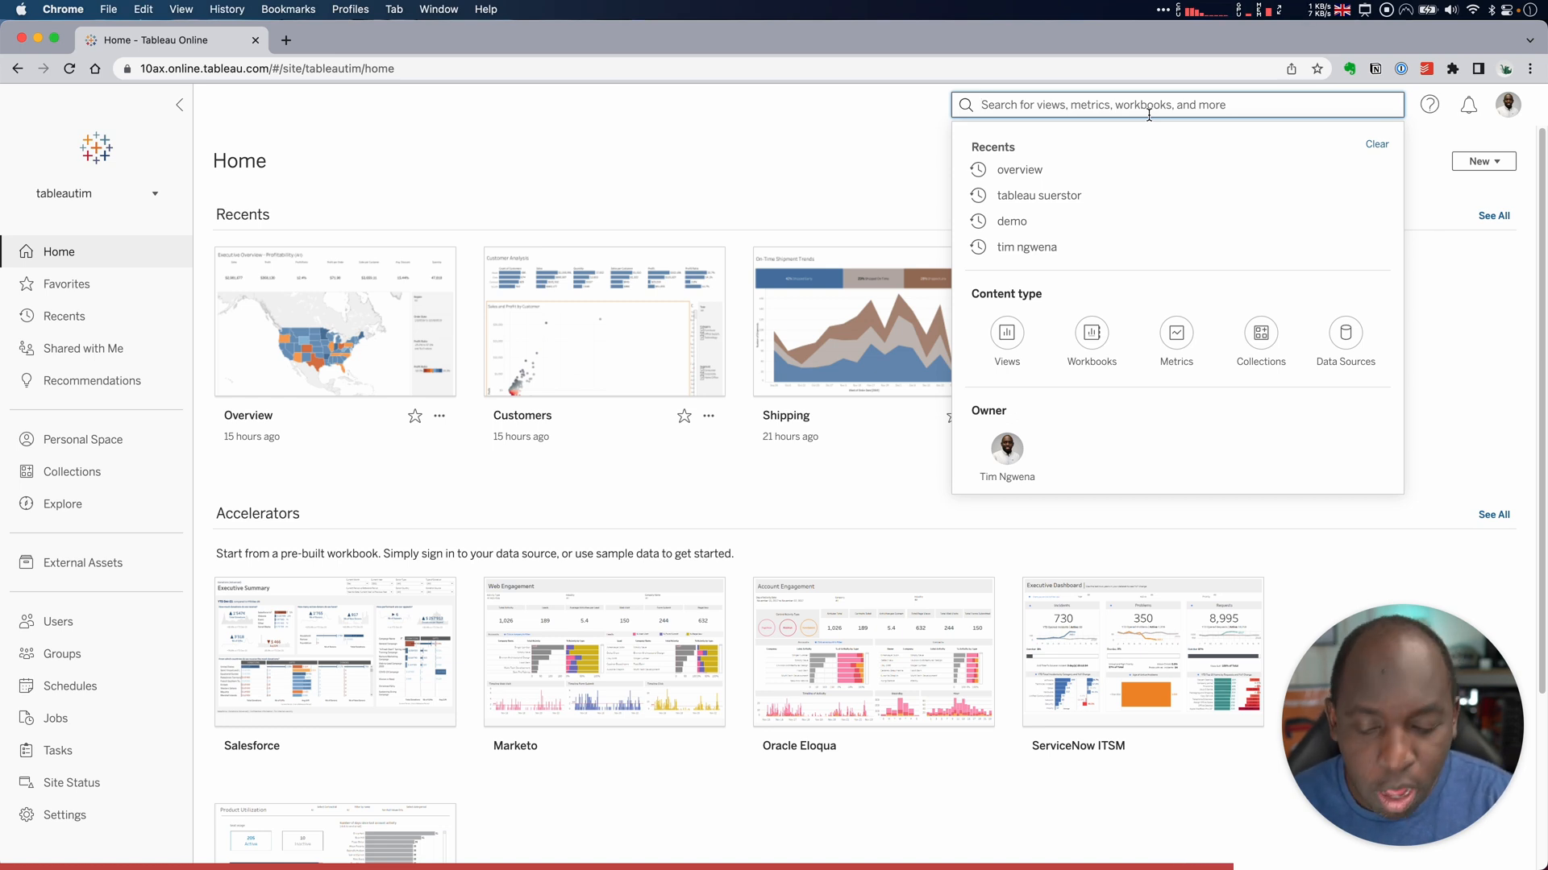
text(over)
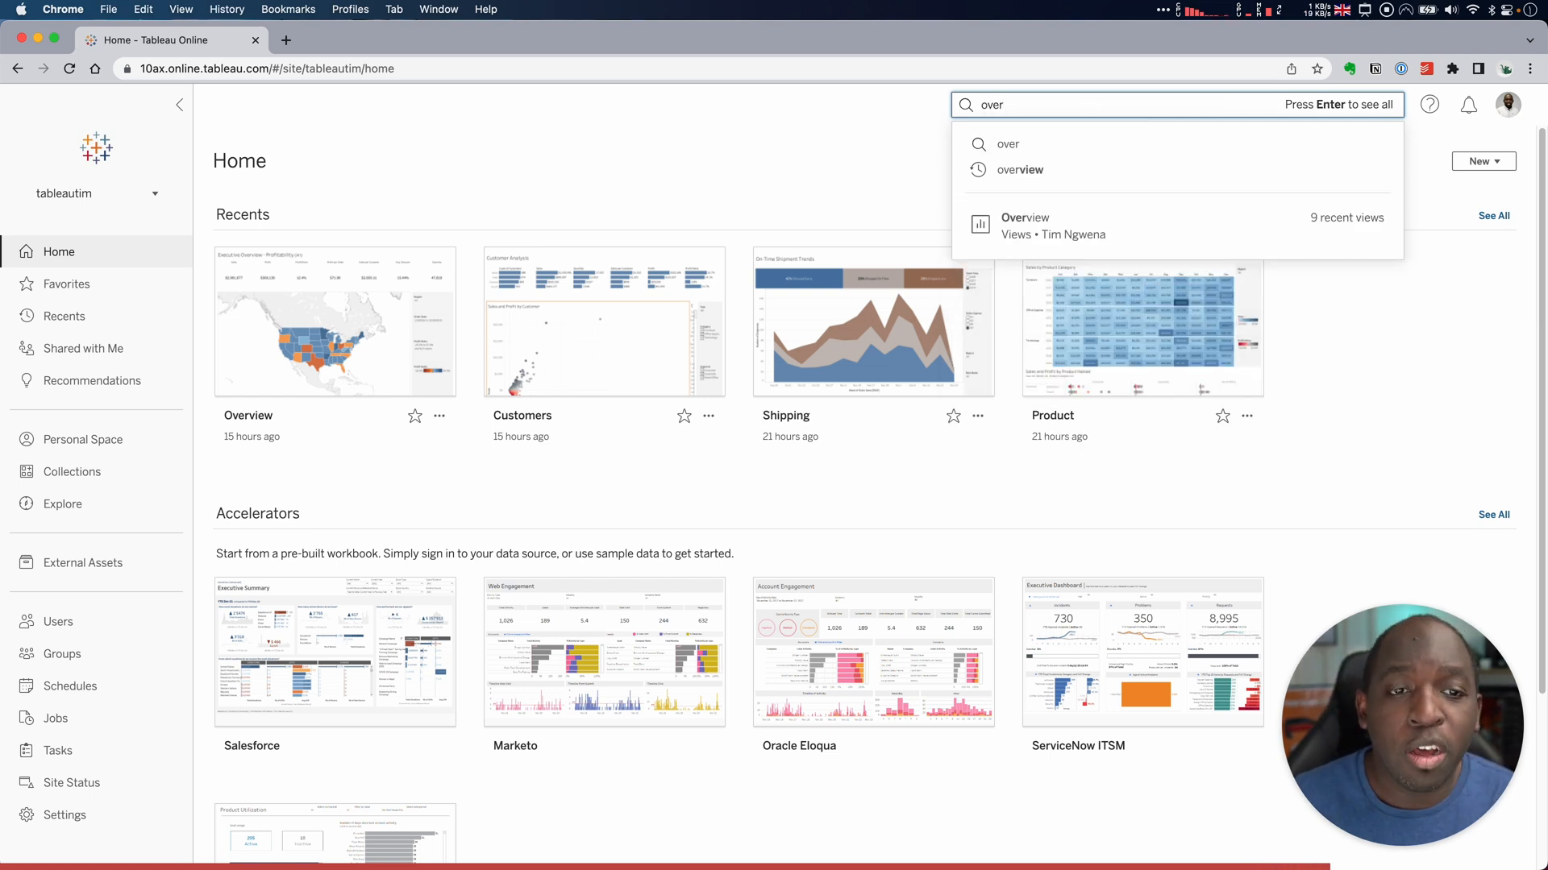
mouse_move(1182, 227)
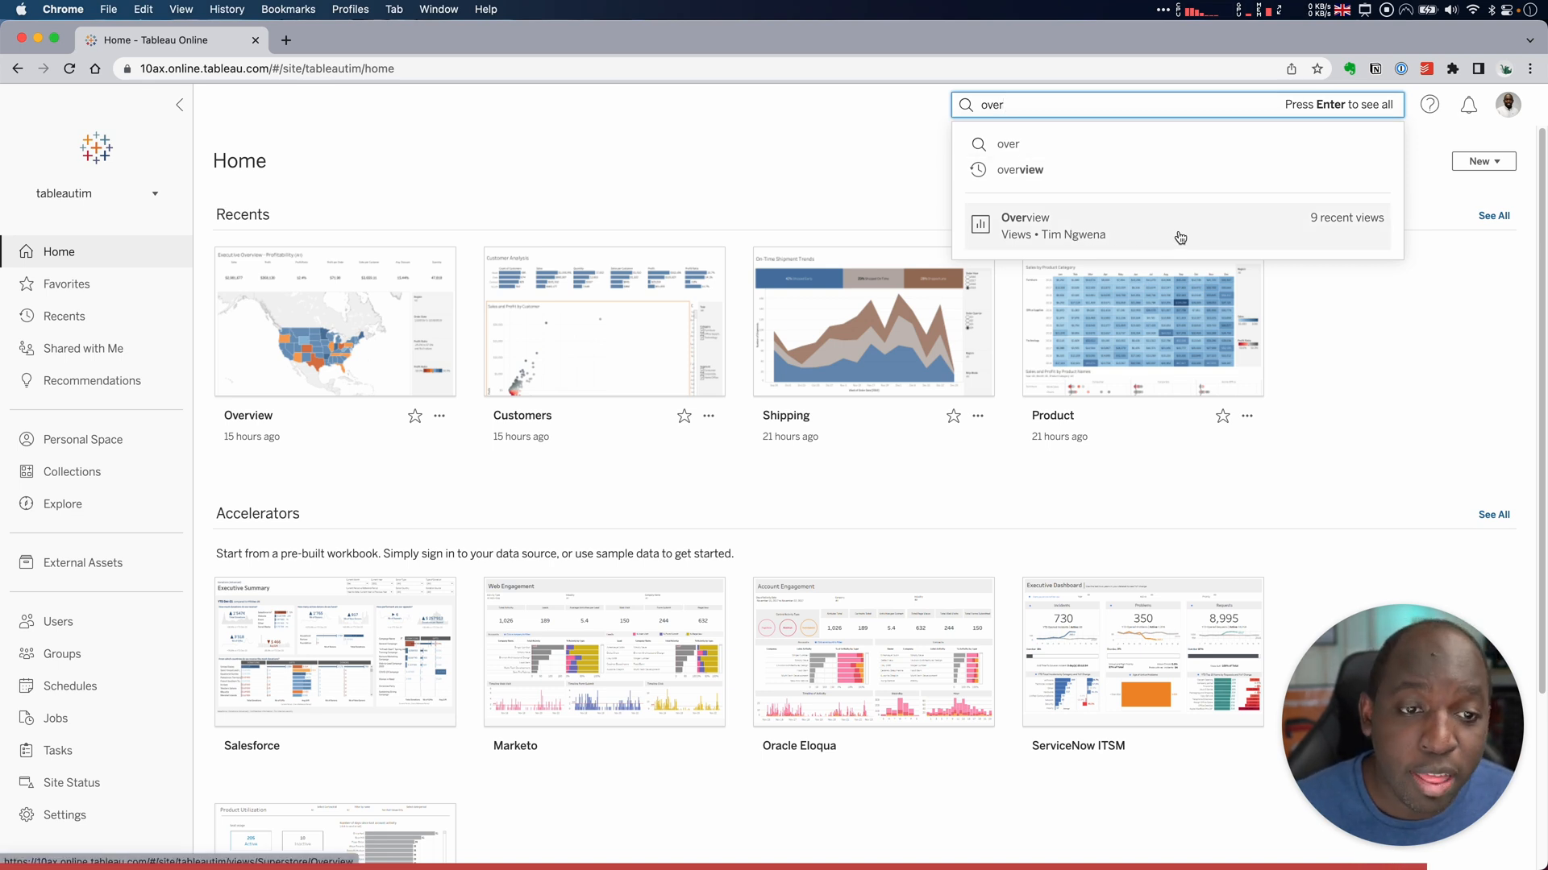
click(1024, 225)
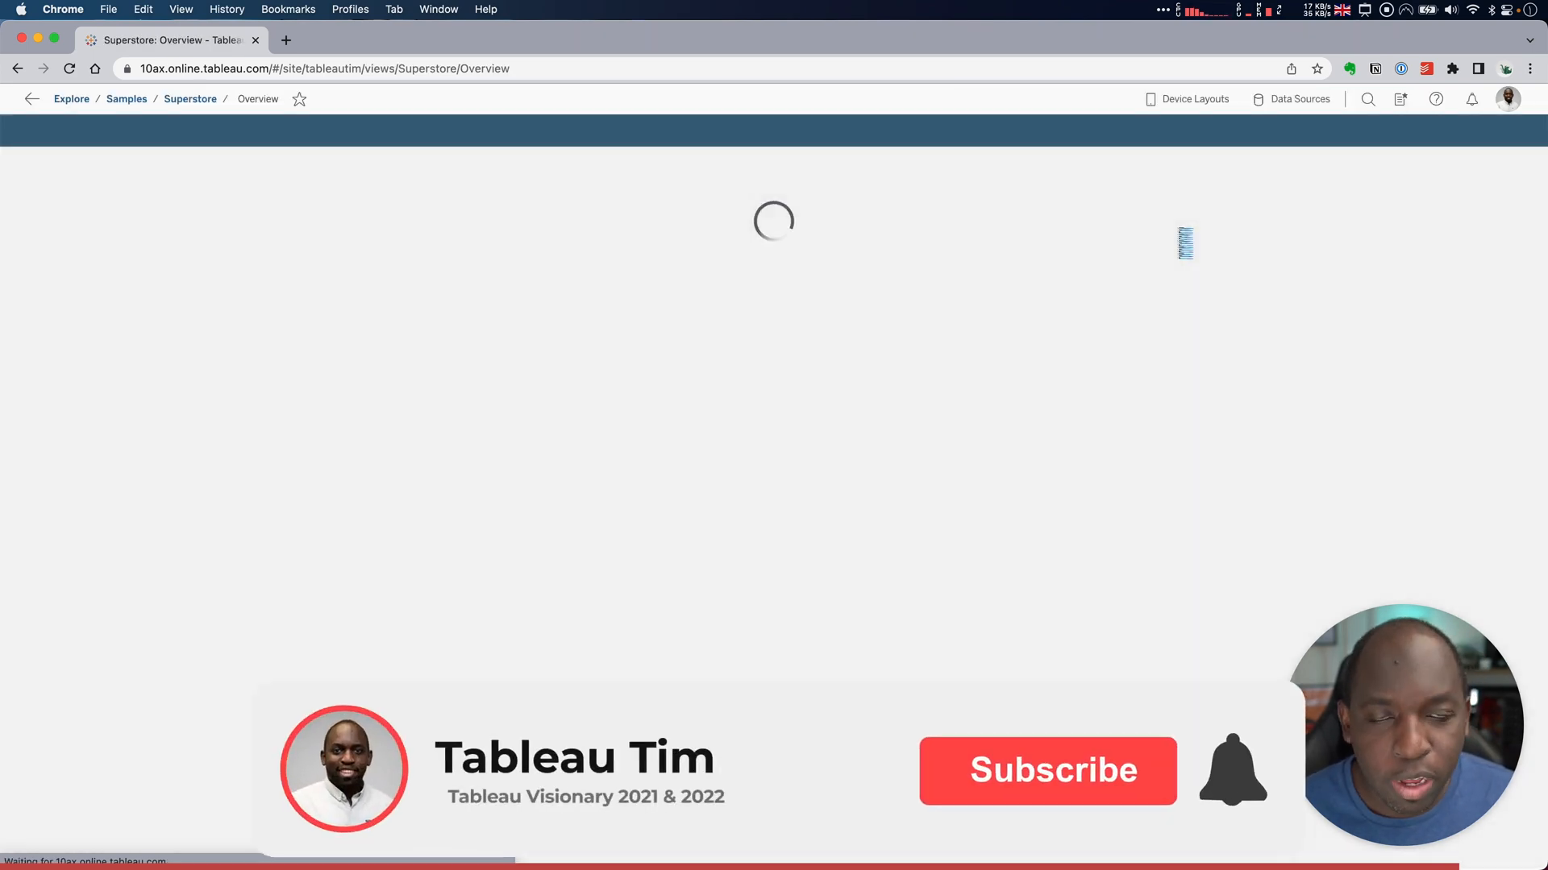